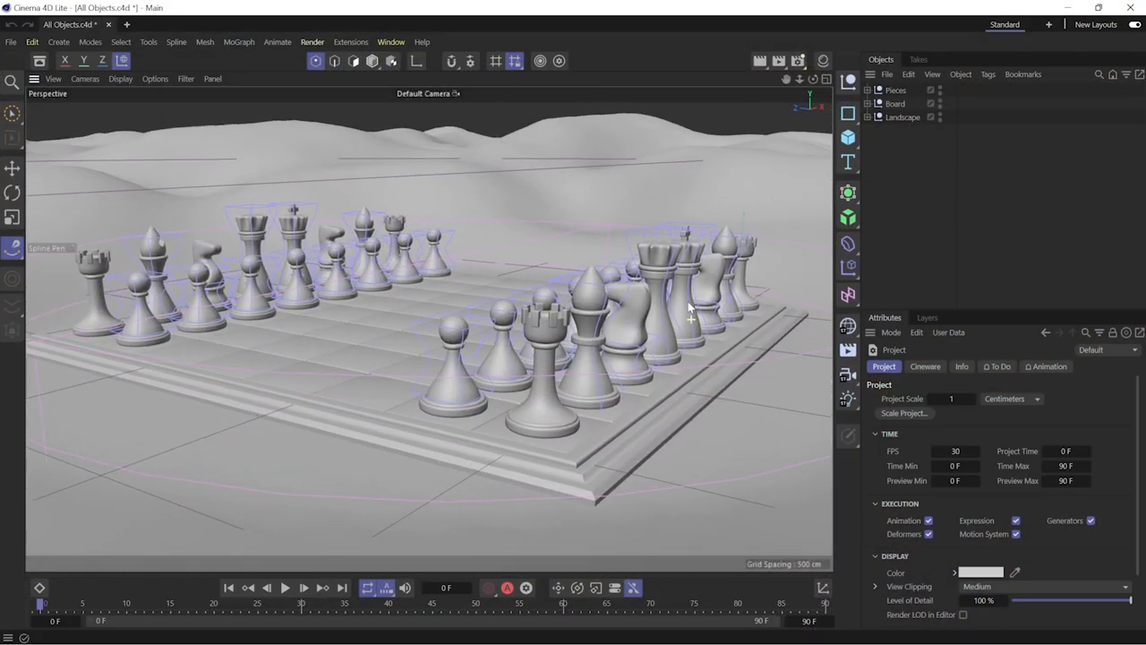
# - Move the Perspective camera in close to the chess pieces
pyautogui.moveTo(689, 308); pyautogui.dragTo(637, 368)
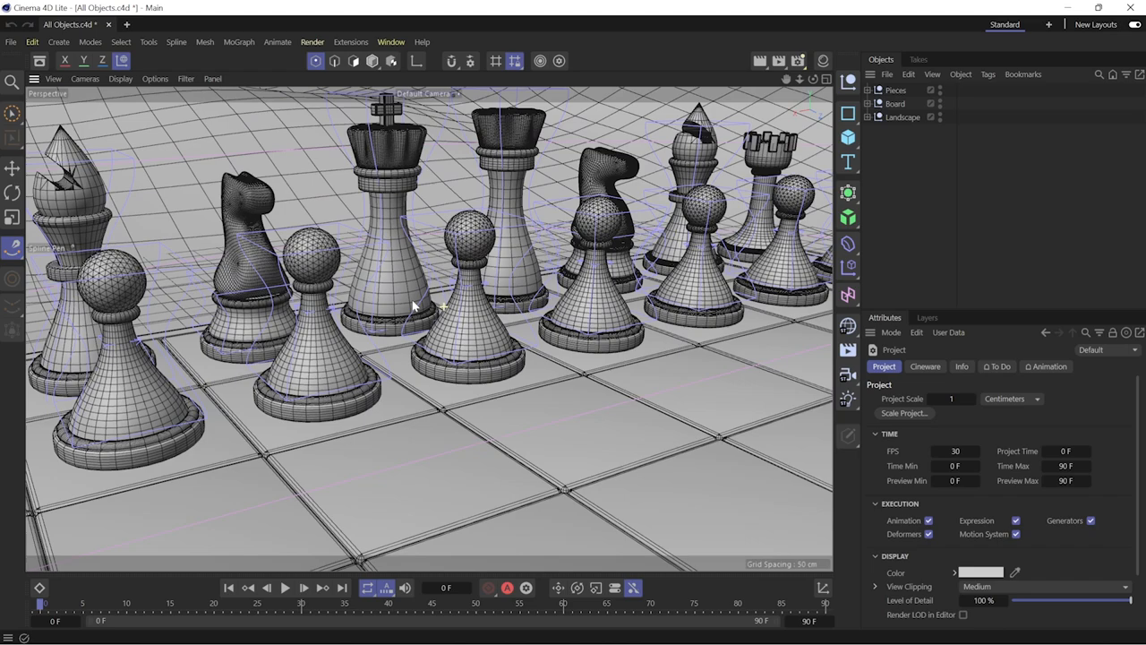
# - Select the Landscape object and bring up the viewport Display shading menu
pyautogui.click(902, 119)
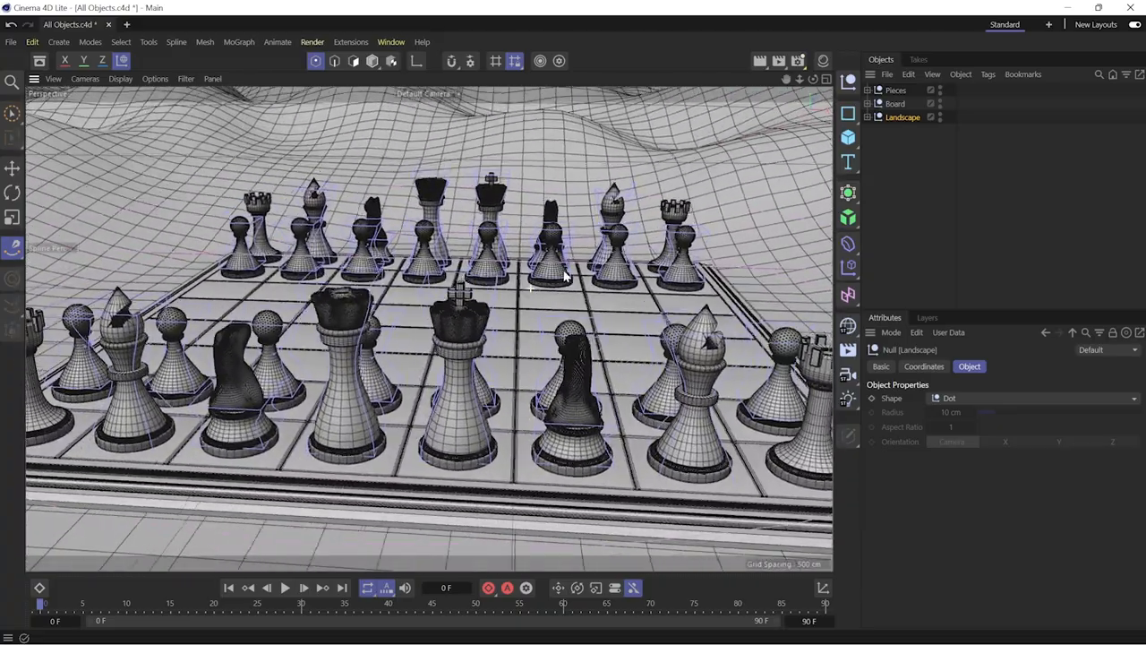
pyautogui.click(120, 79)
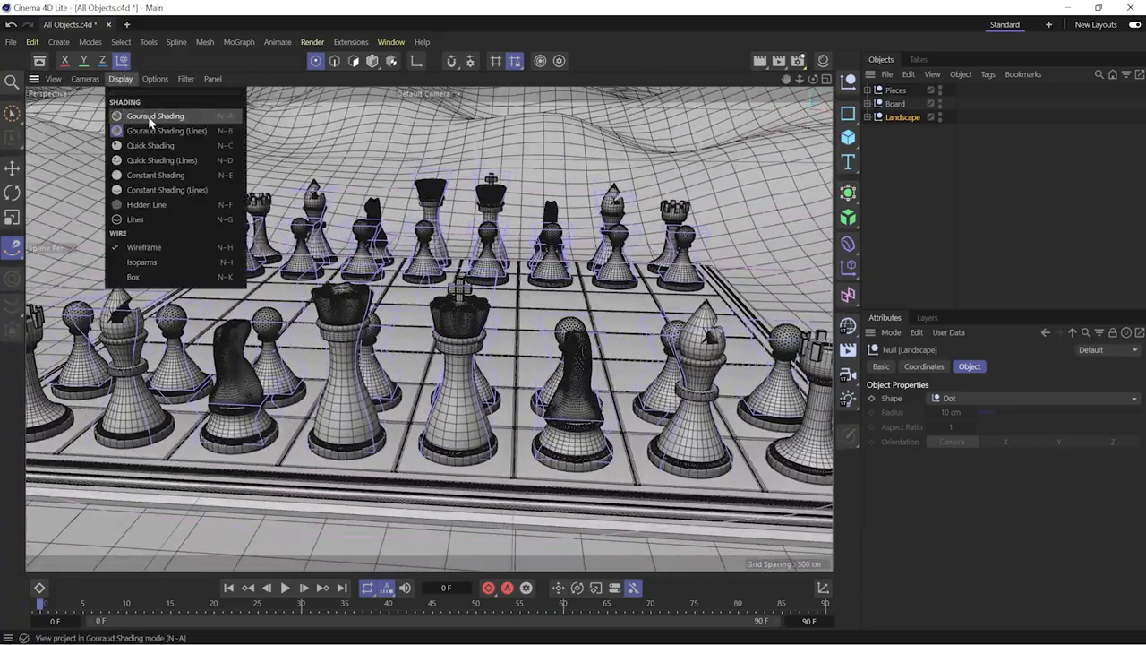